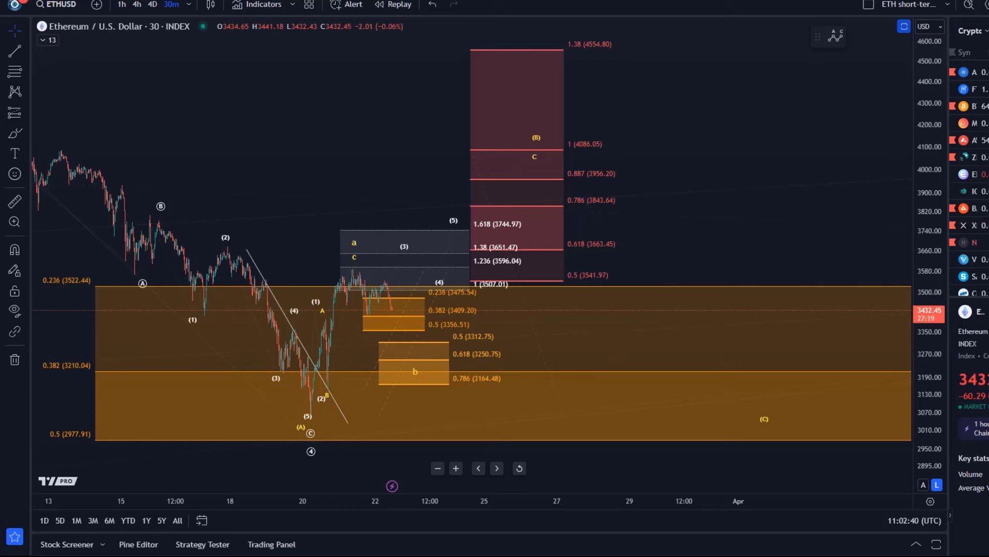
pyautogui.moveTo(272, 225)
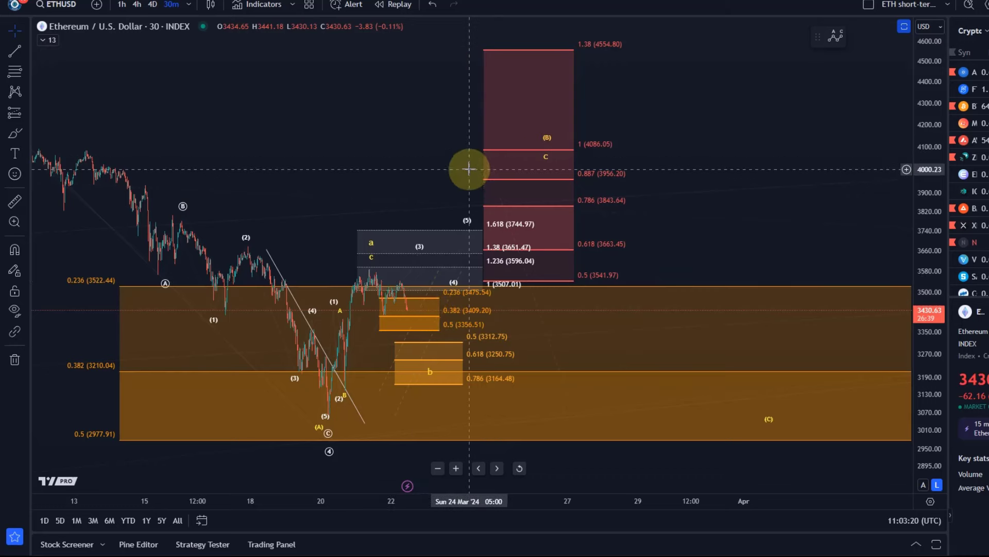
pyautogui.moveTo(330, 398)
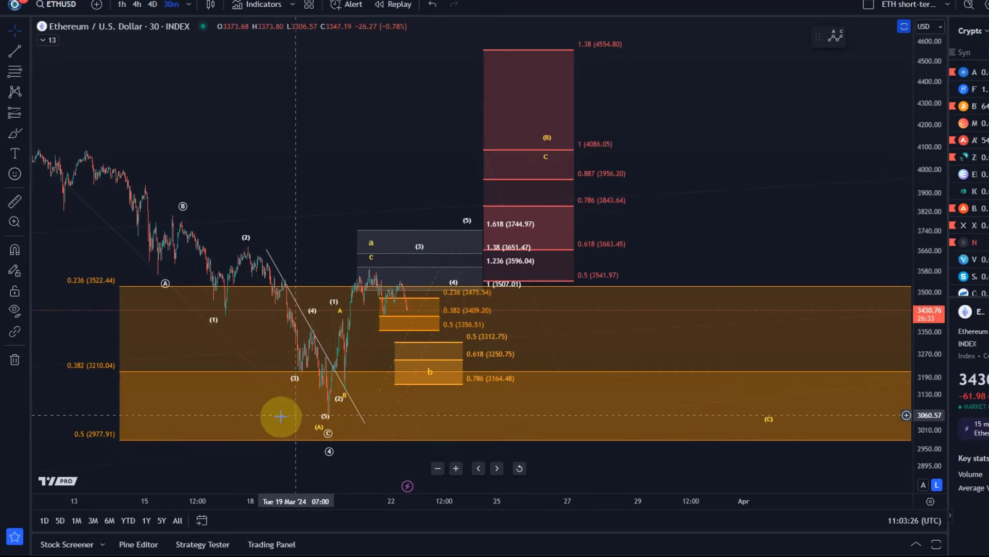
pyautogui.moveTo(376, 428)
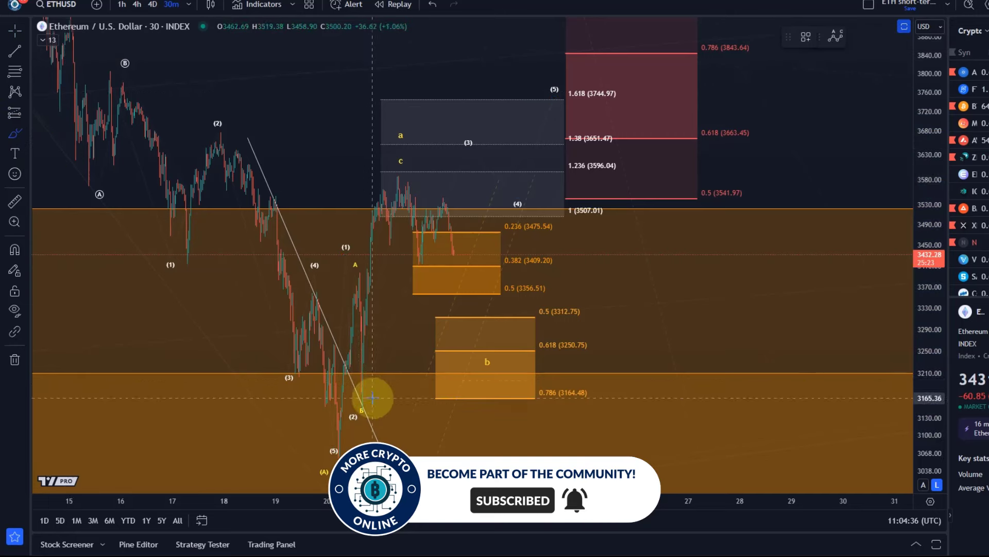
# Rescale and shift the ETHUSD chart to bring the target zones and latest candles into view.
pyautogui.moveTo(372, 398); pyautogui.dragTo(455, 295)
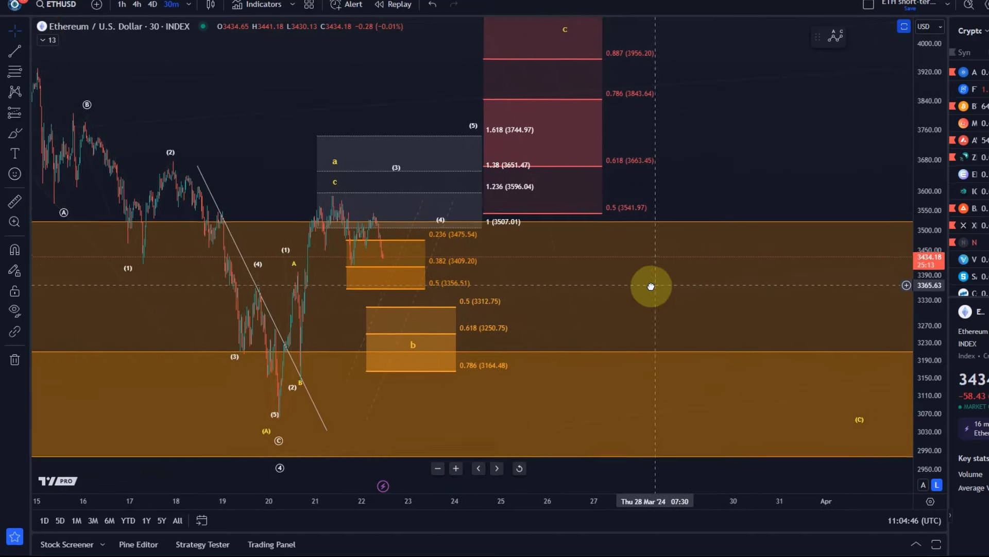
pyautogui.moveTo(650, 286); pyautogui.dragTo(230, 223)
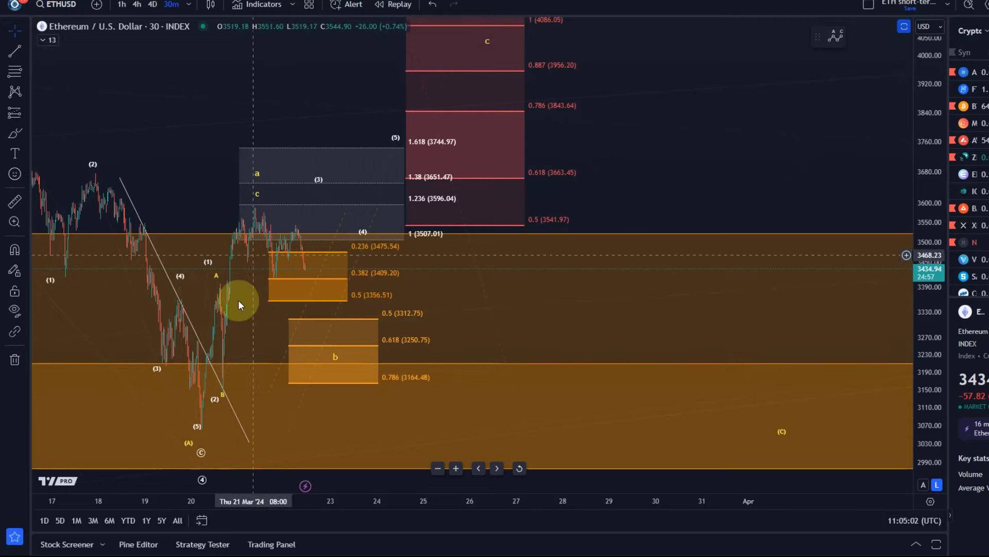
pyautogui.moveTo(238, 380)
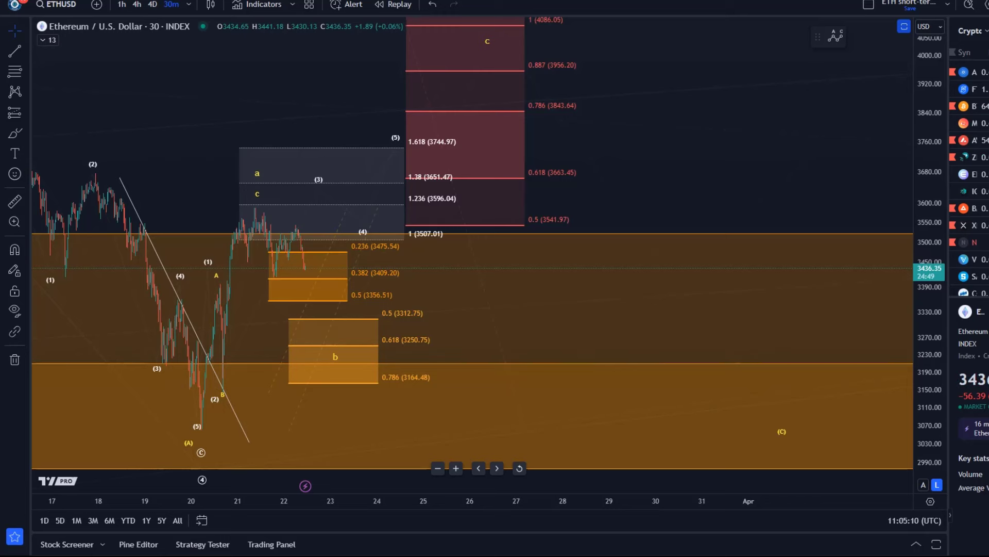
pyautogui.moveTo(208, 368)
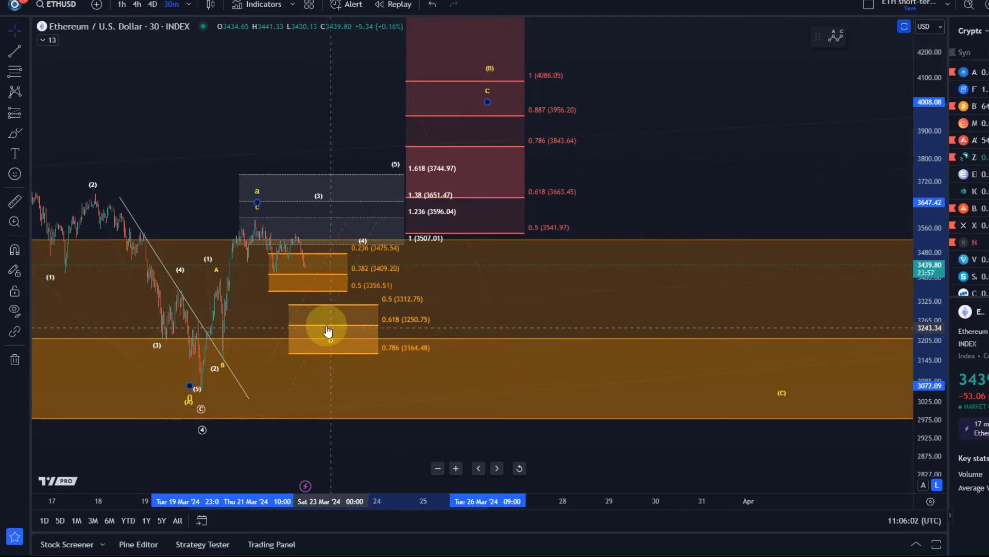
pyautogui.click(323, 319)
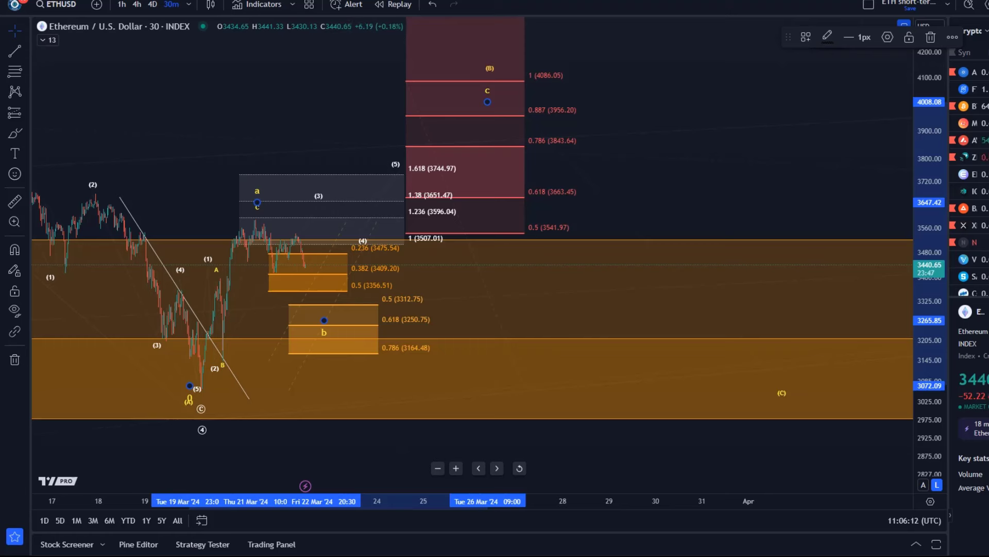
pyautogui.moveTo(366, 277)
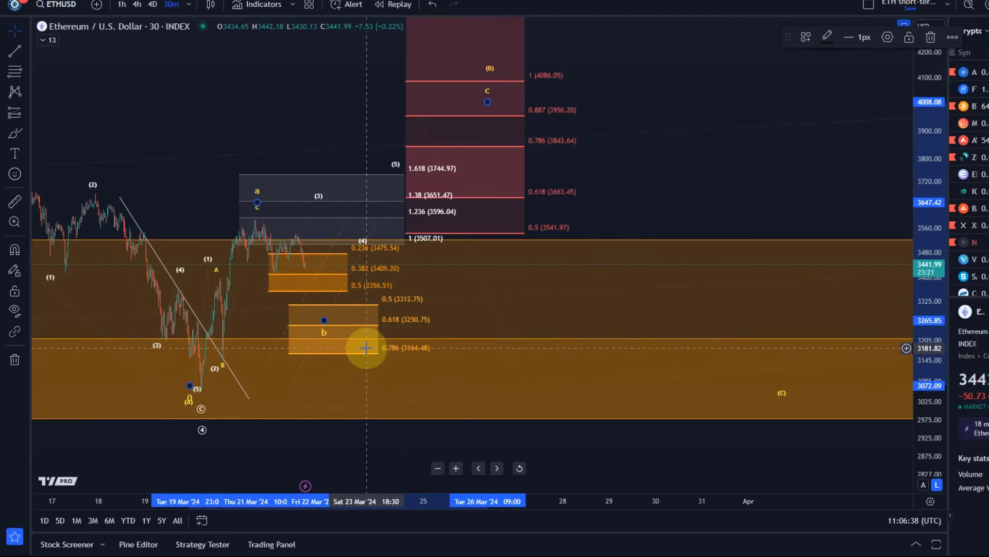
pyautogui.moveTo(366, 347); pyautogui.dragTo(454, 375)
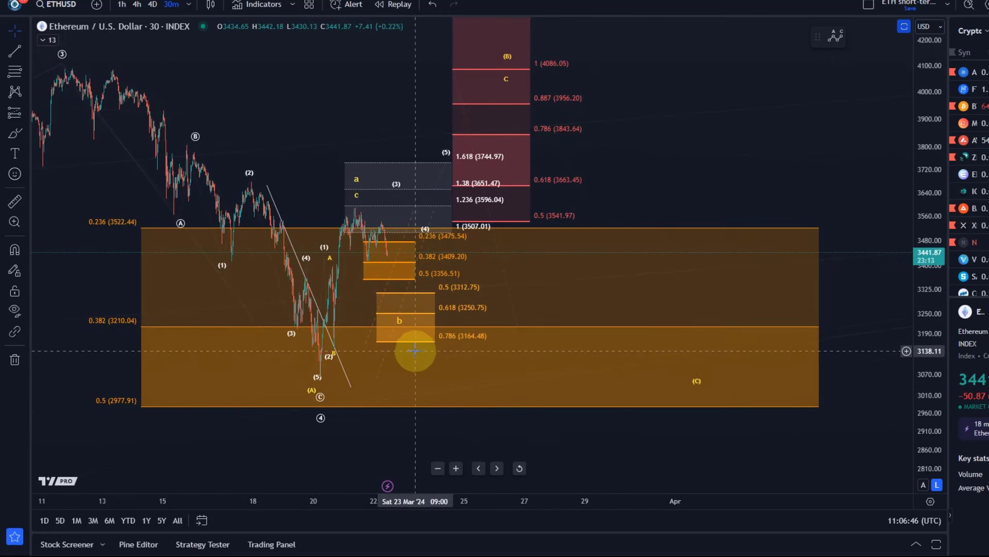
pyautogui.moveTo(463, 354)
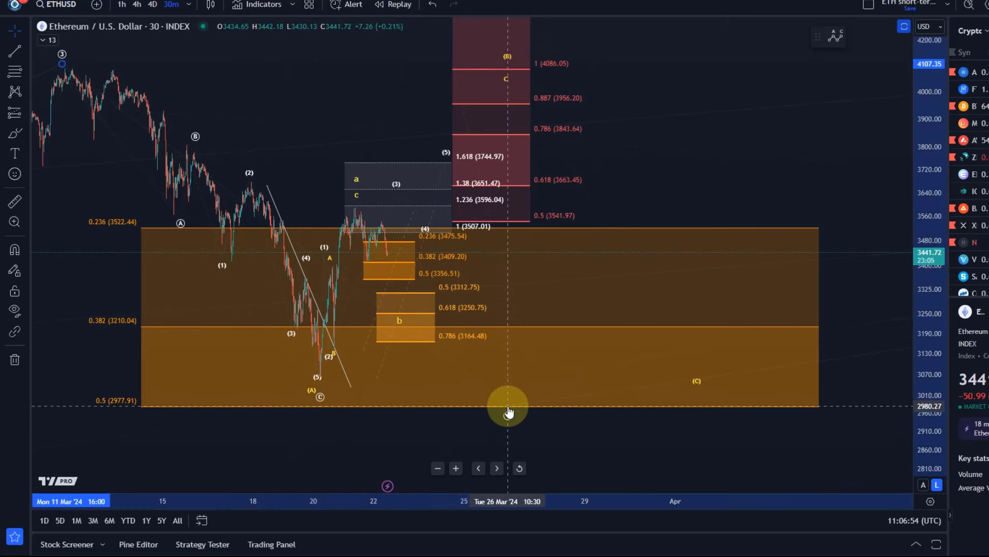
# Drag the (A)-(B)-(C) count's (B) anchor from the 4086 target down to the a-c high near 3700.
pyautogui.click(508, 407)
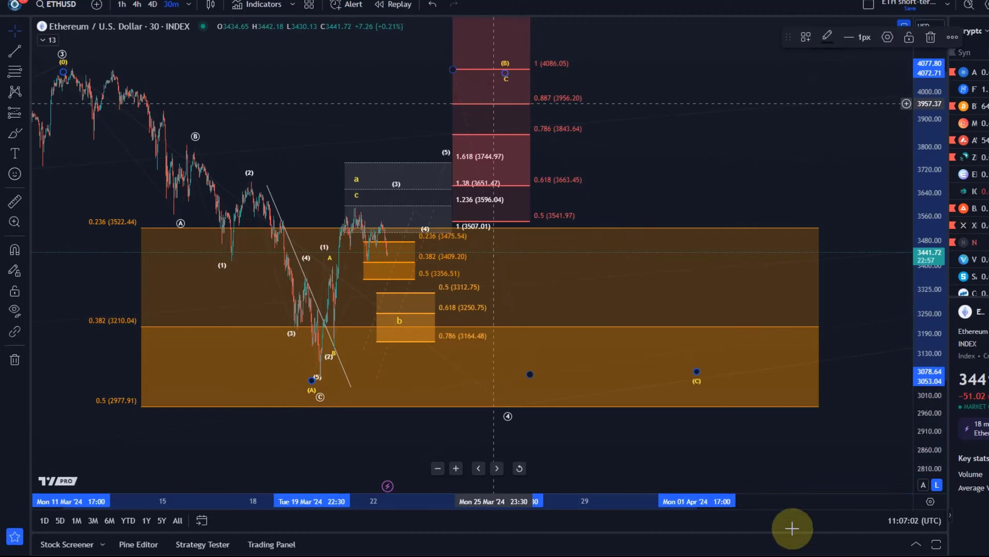
pyautogui.moveTo(451, 362)
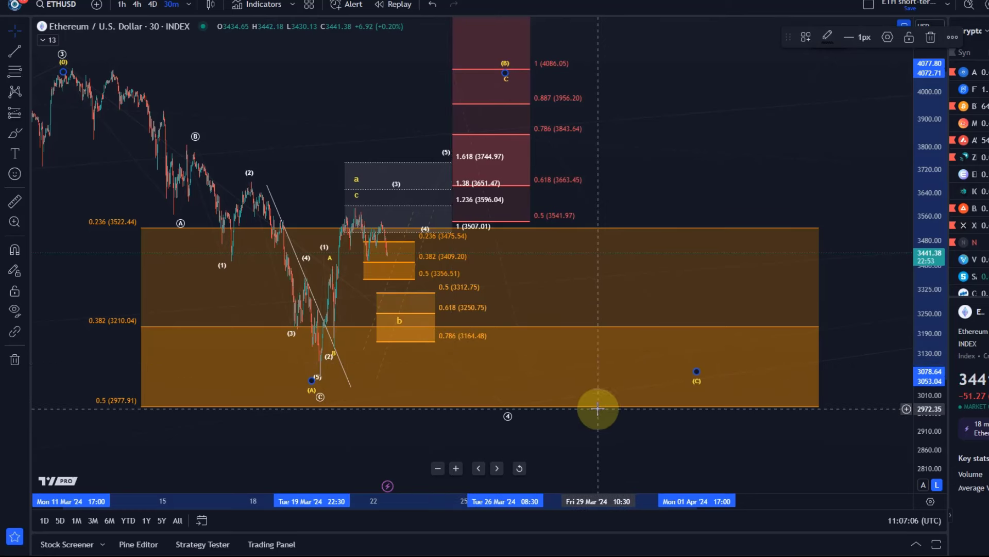
pyautogui.moveTo(598, 409); pyautogui.dragTo(321, 409)
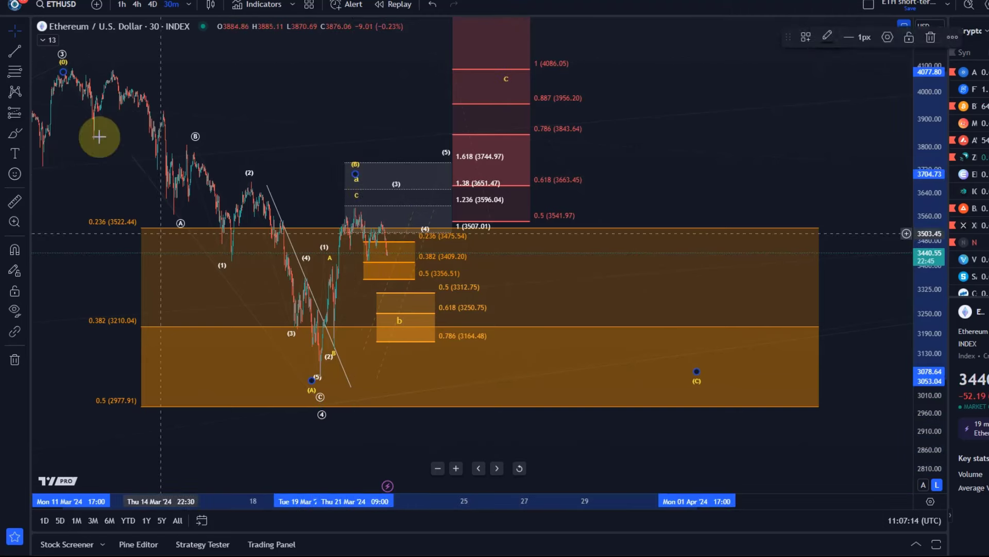
pyautogui.moveTo(322, 334)
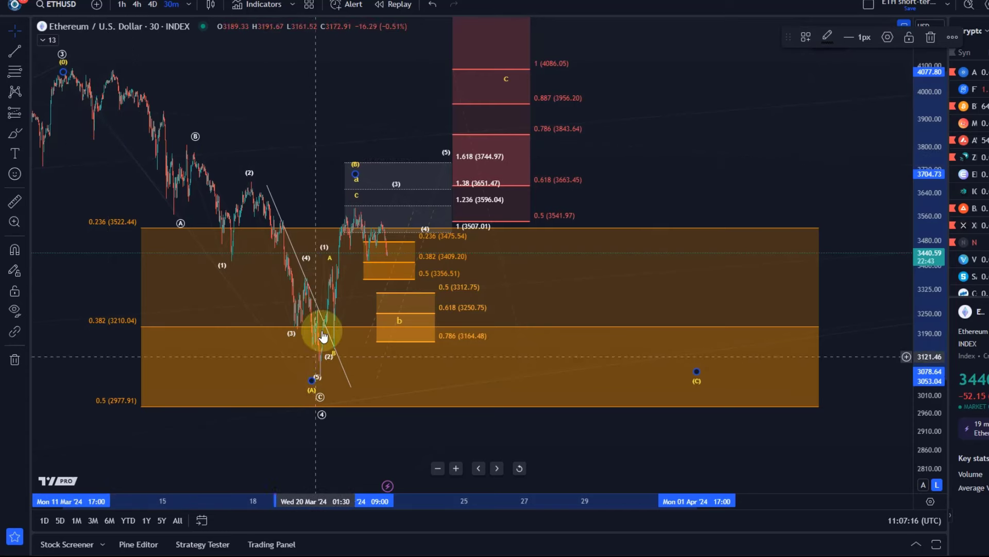